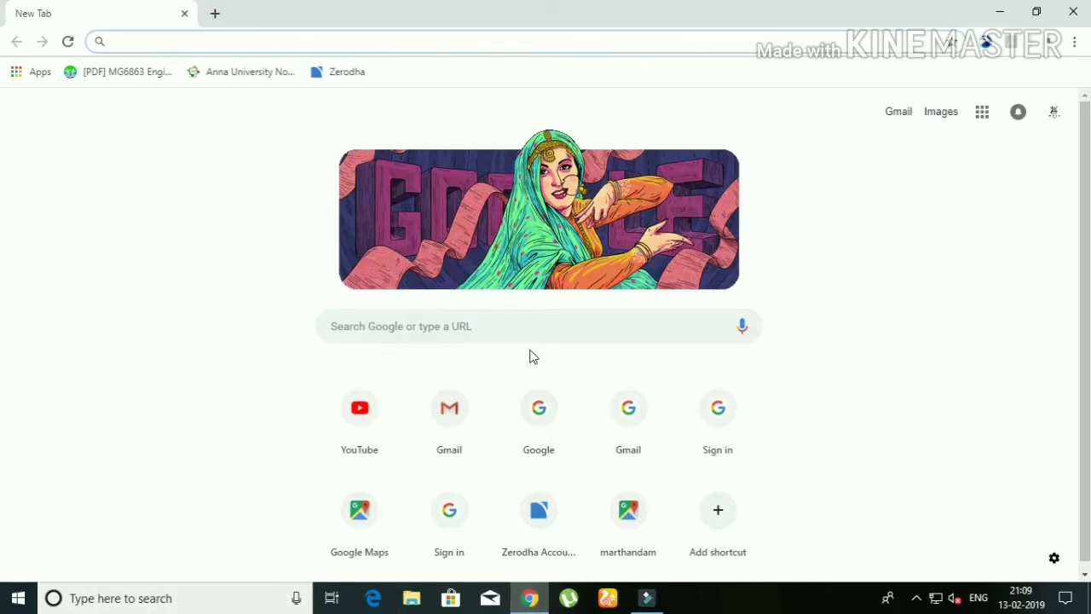
Search 'google map' in Chrome and open the Google Maps website from the results.
text(google maps)
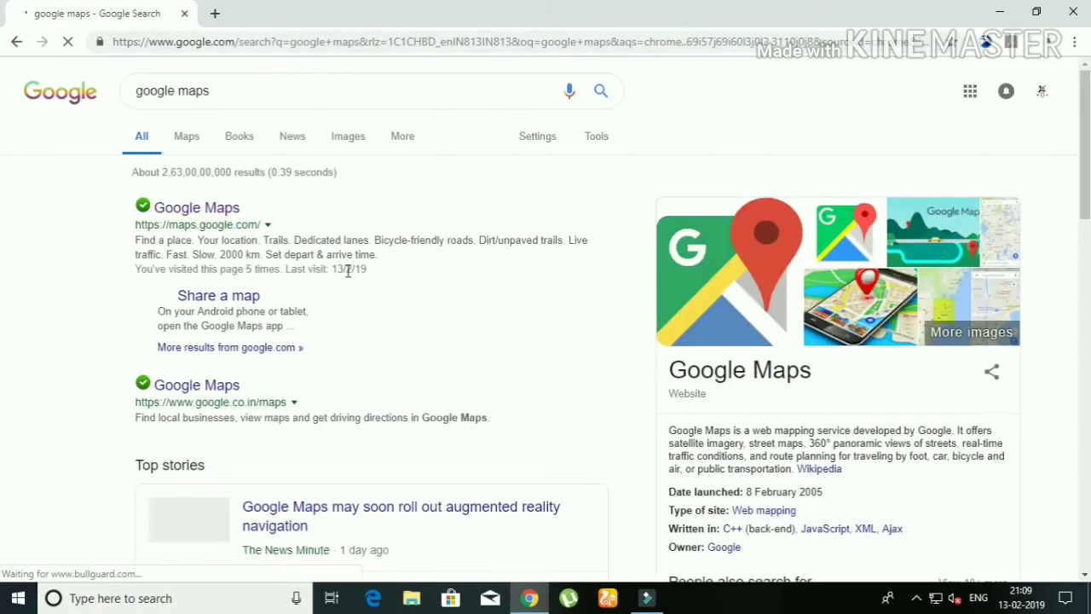
click(196, 208)
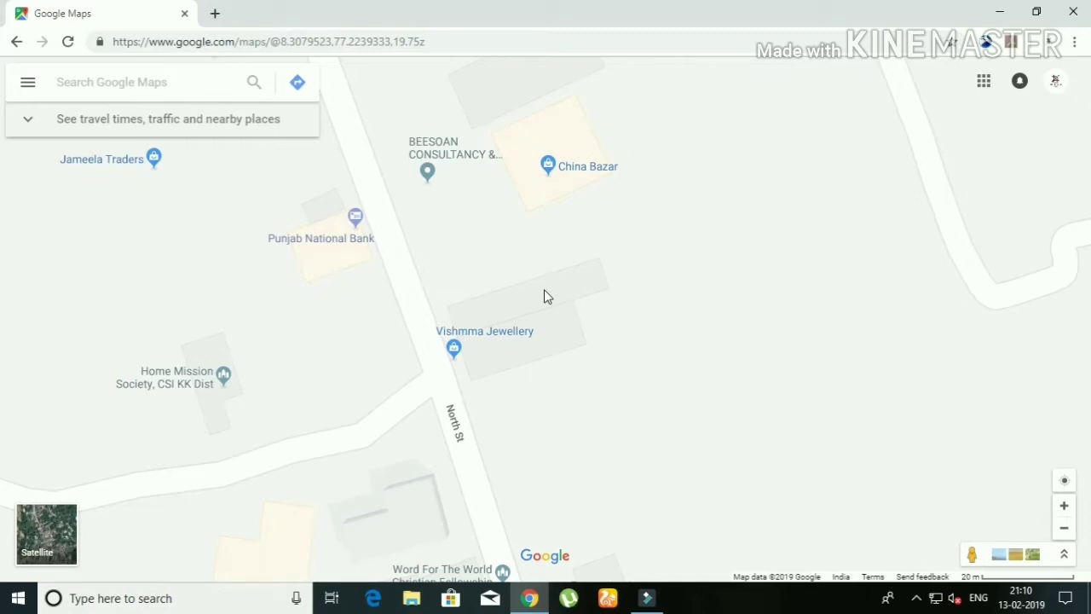
mouse_move(28, 82)
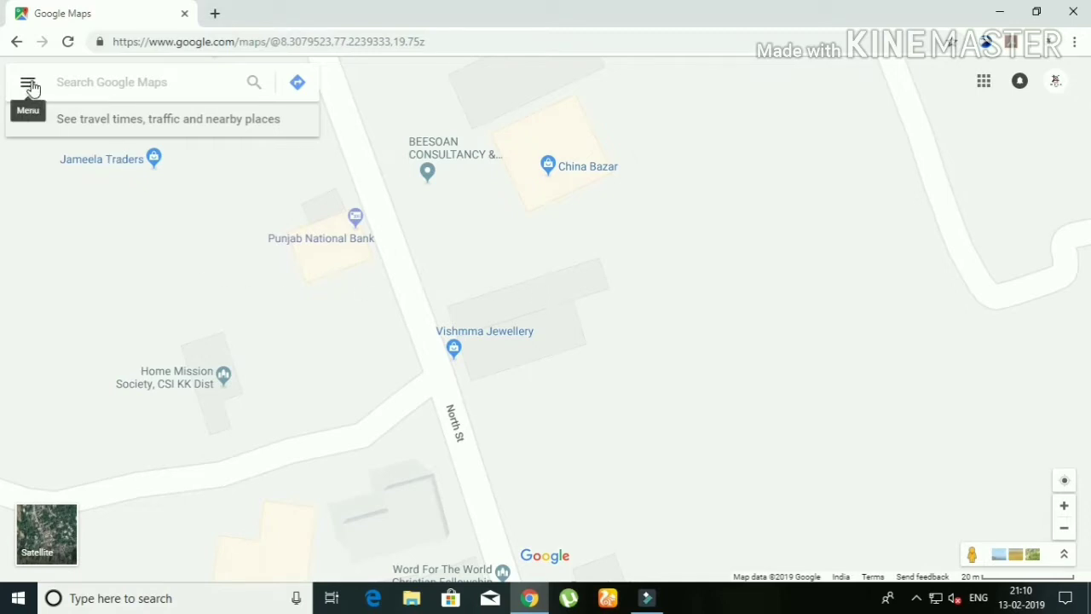
From the Google Maps side menu, start Add a missing place to get an empty form.
click(31, 82)
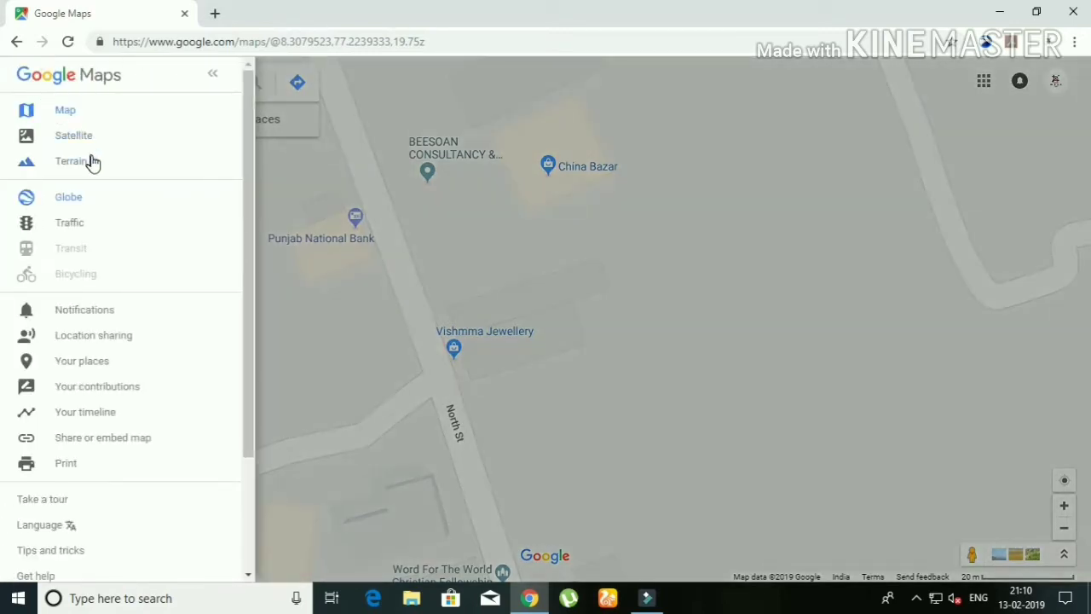
scroll(down, 3)
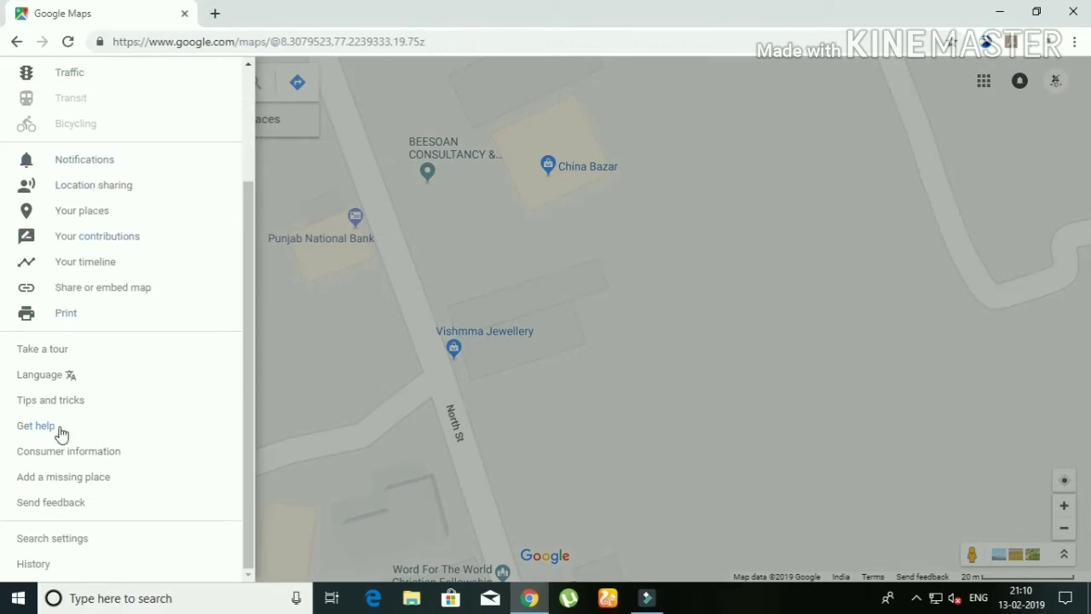
mouse_move(72, 477)
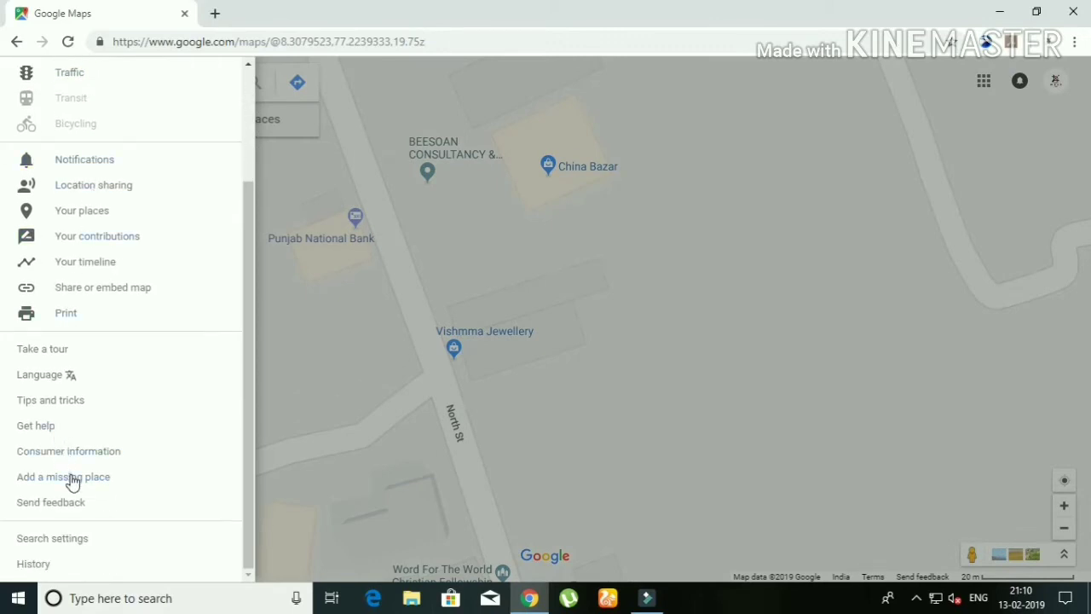
click(63, 477)
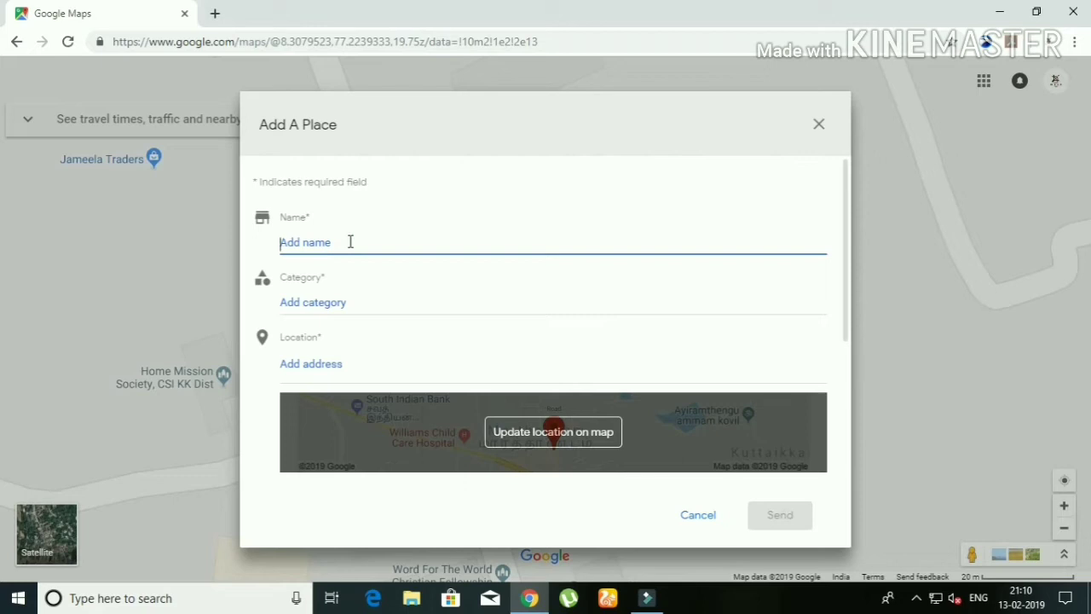
Enter 'Yesu Raja Apartments' as the place name and bring up the category list.
text(Yes)
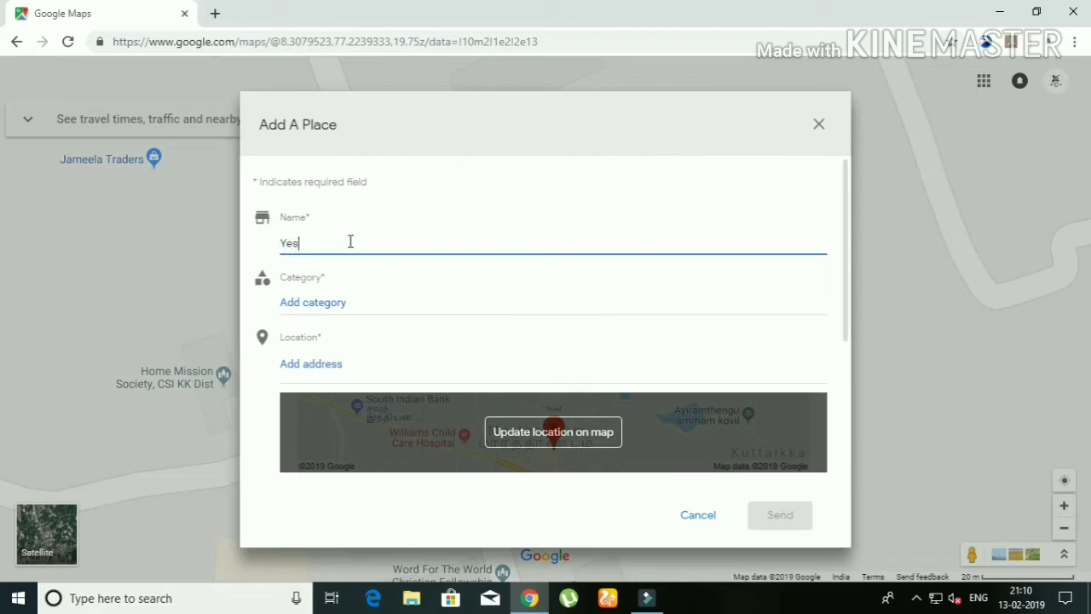
text(su Ra)
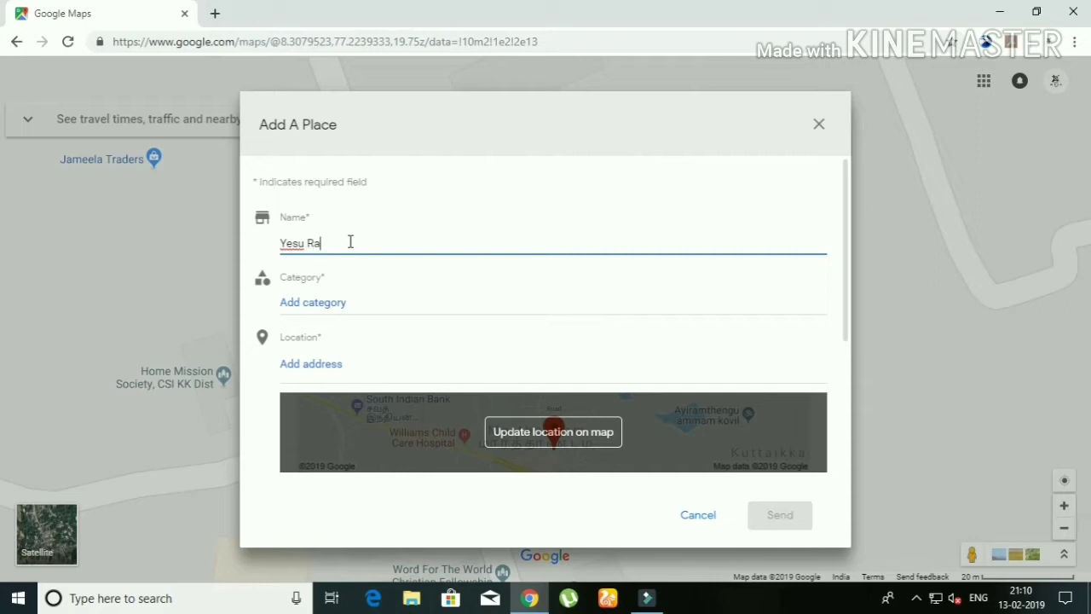
text(ja A)
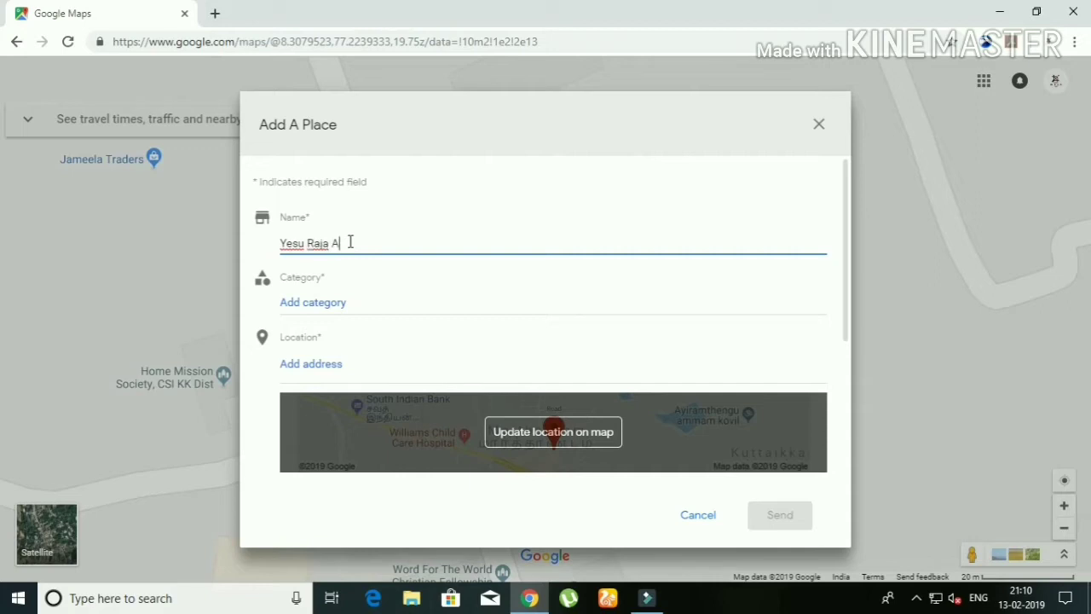
text(part)
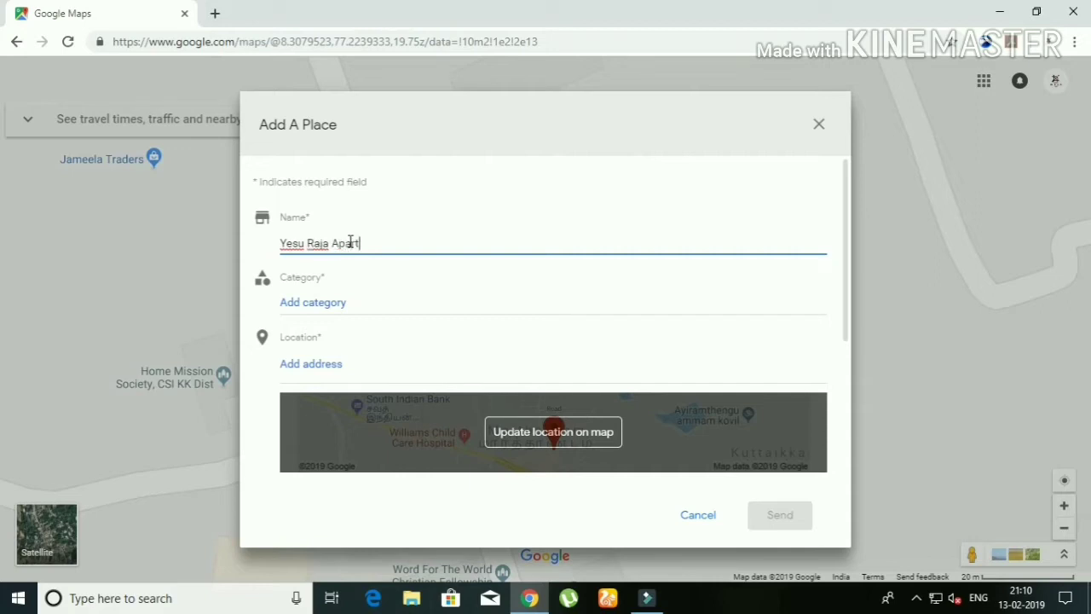
text(ments)
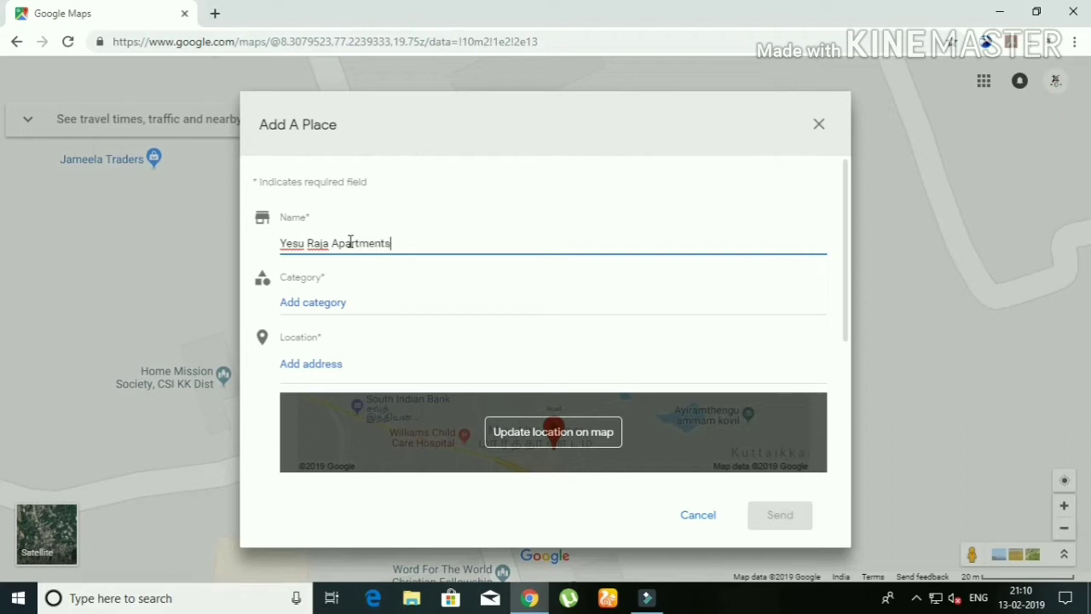
click(314, 301)
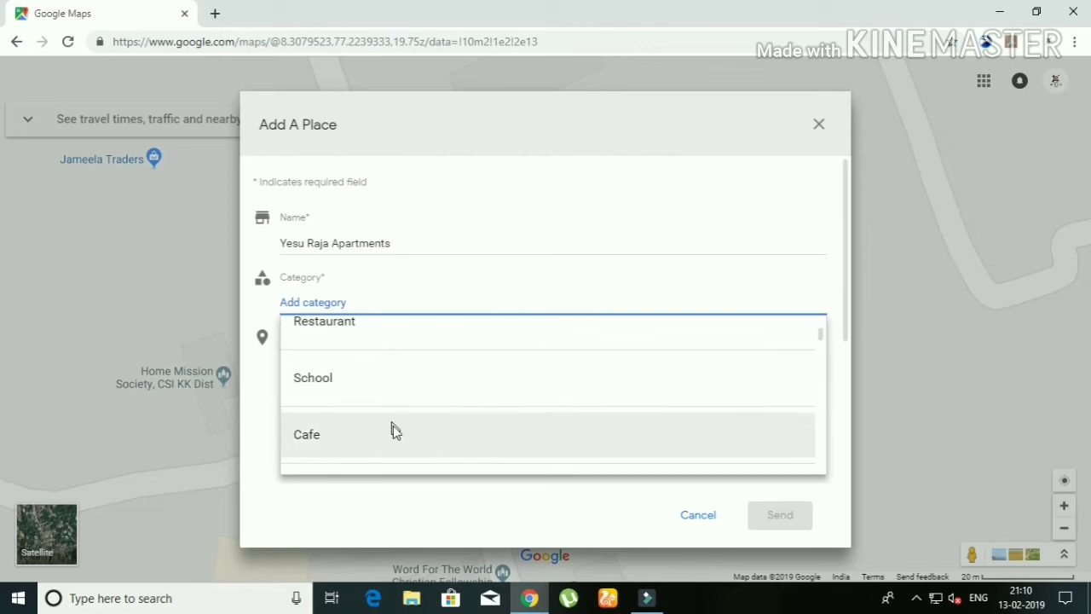
Choose Lodging as the new place's category.
scroll(down, 3)
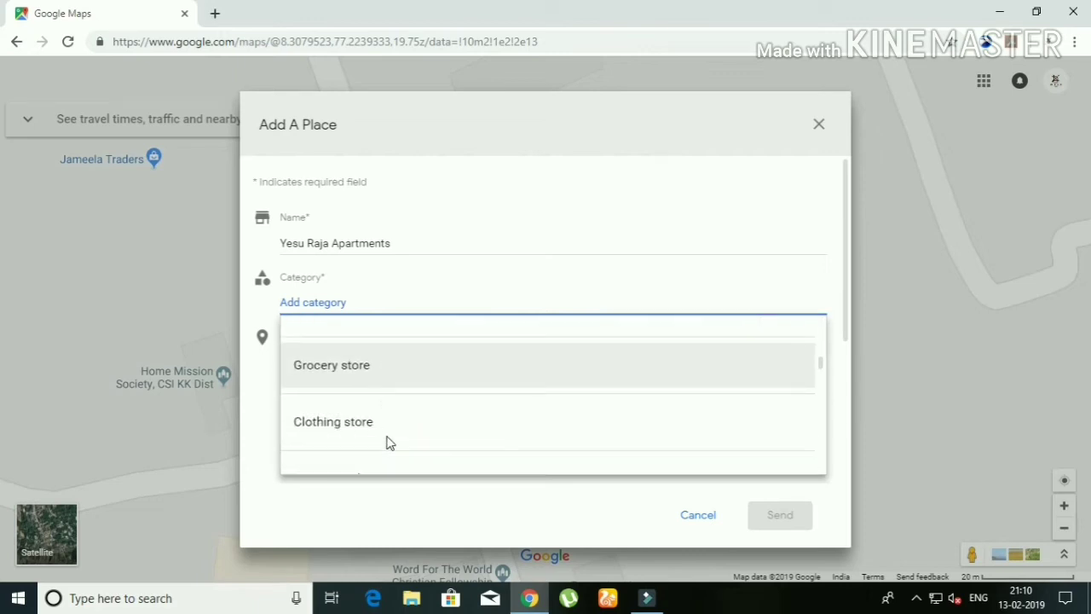
scroll(up, 3)
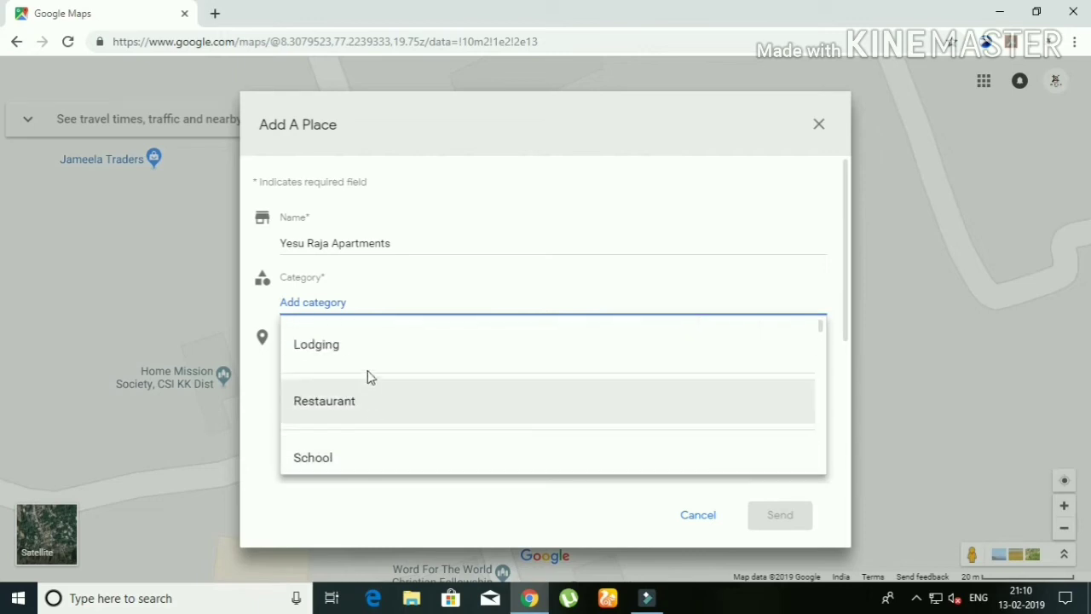
click(317, 345)
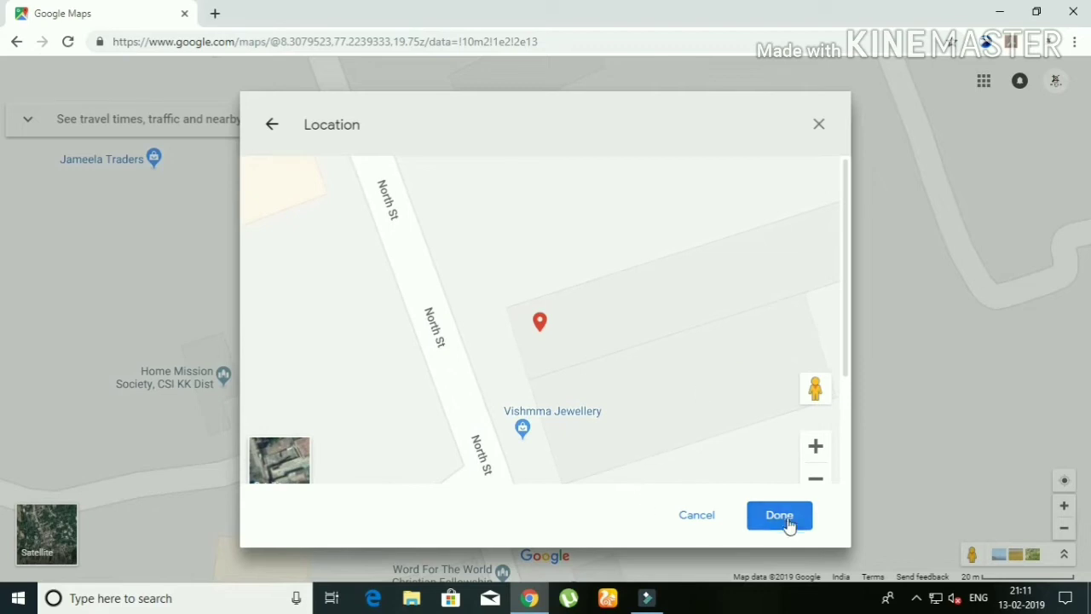
Accept the pin position near North St and send the place with its Marthandam address.
click(779, 515)
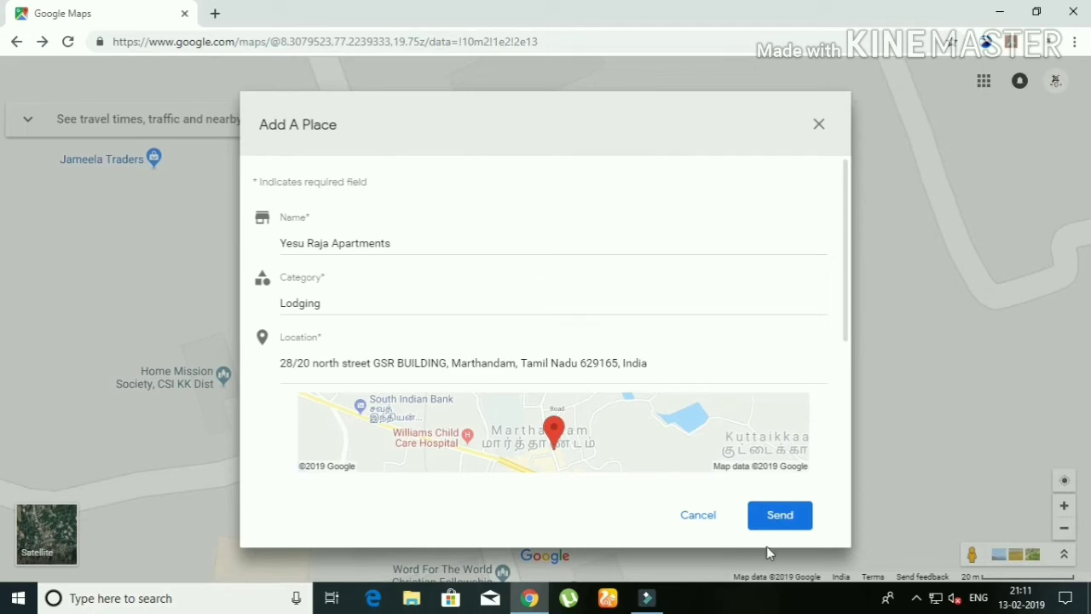
click(779, 515)
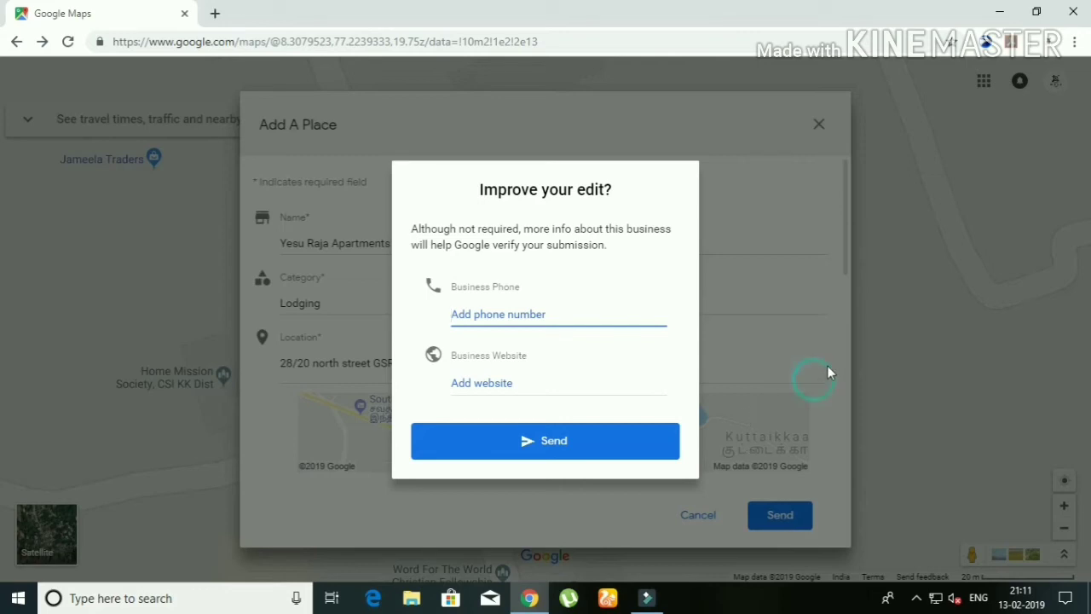
Skip the phone and website prompt and review the blank optional fields like hours and photo.
click(546, 440)
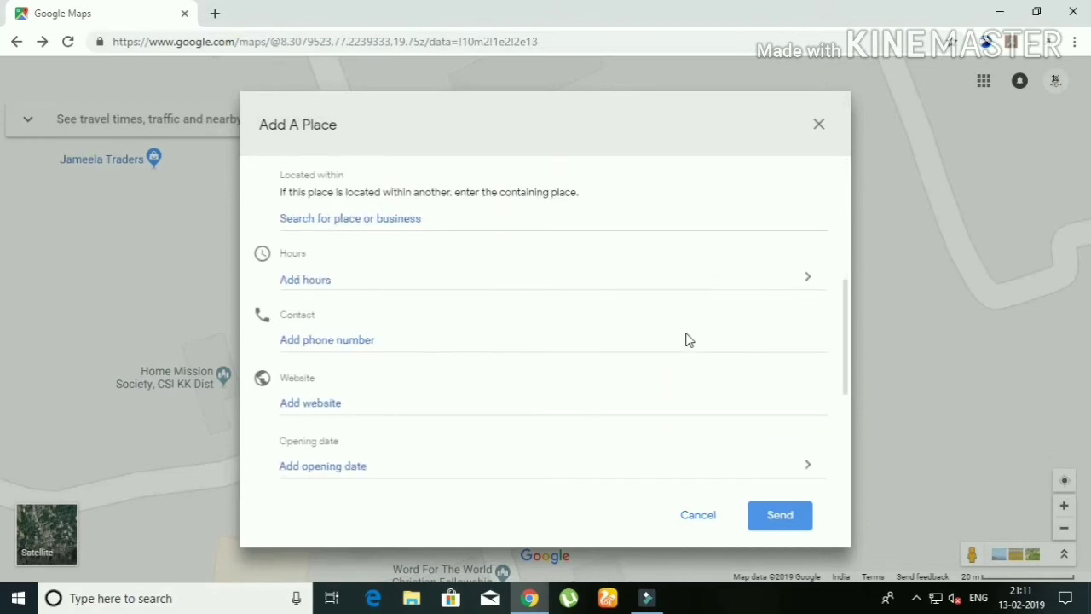
mouse_move(407, 194)
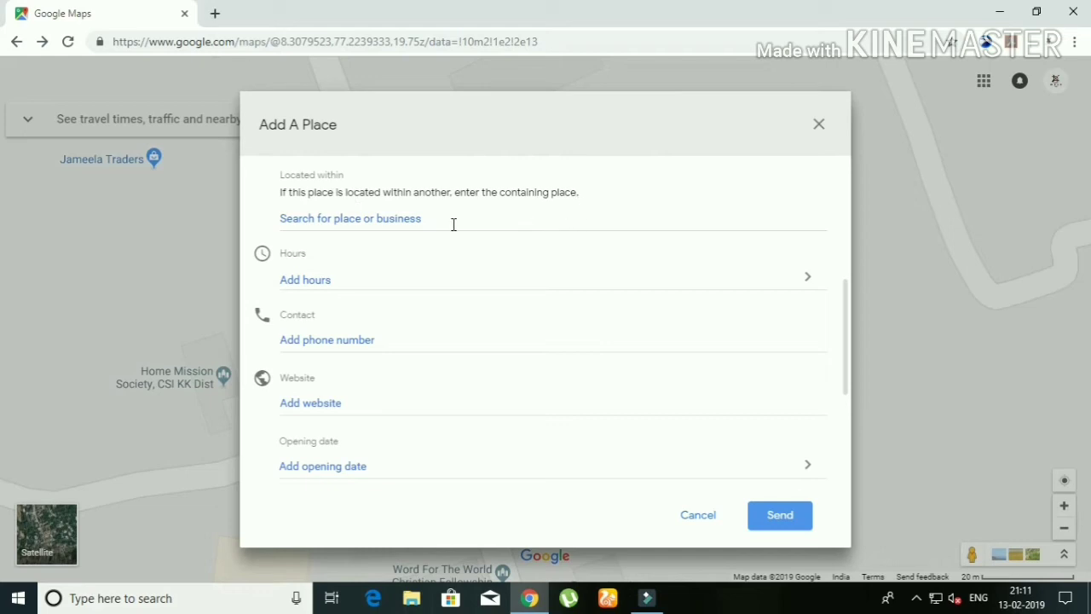
mouse_move(468, 225)
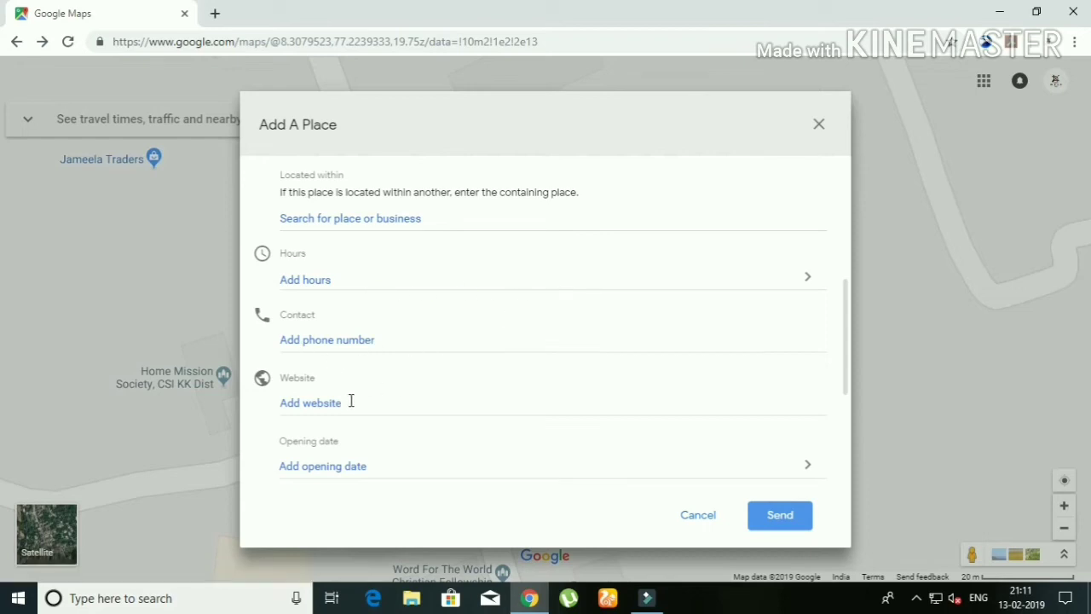
scroll(down, 3)
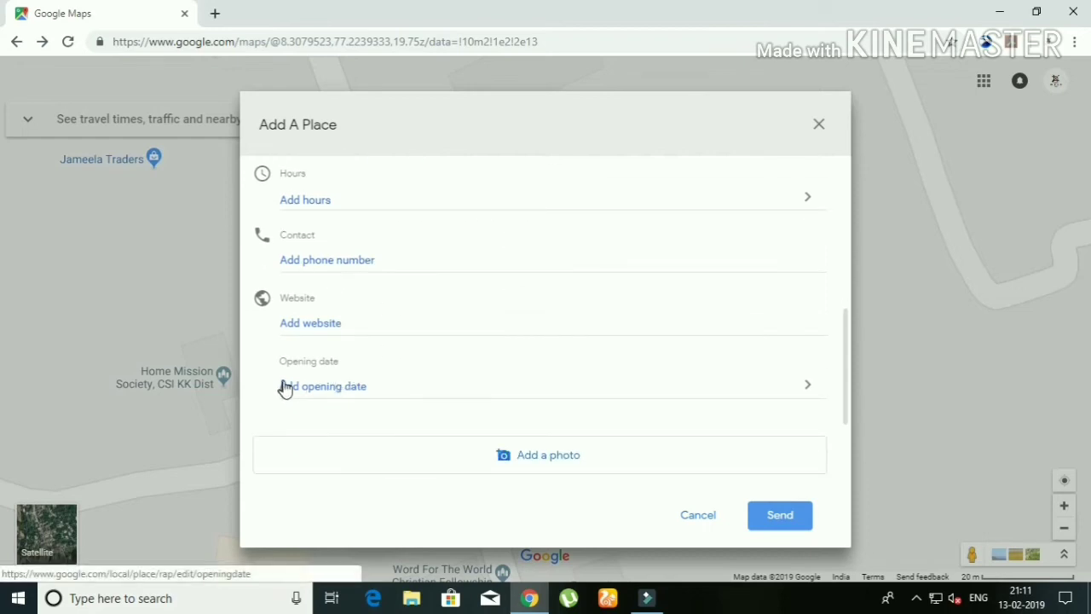
mouse_move(427, 399)
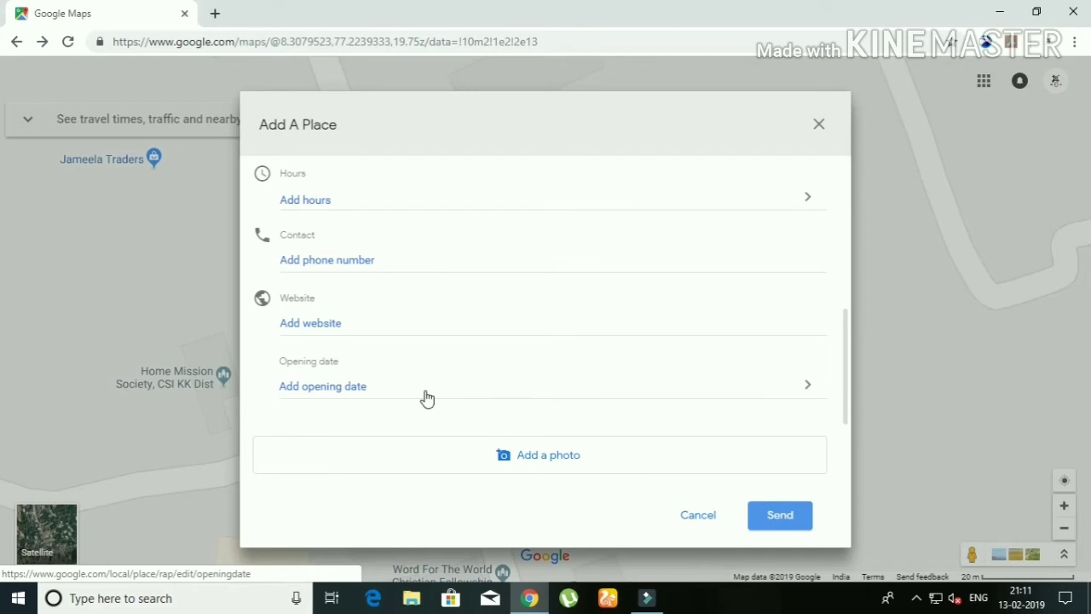
mouse_move(577, 469)
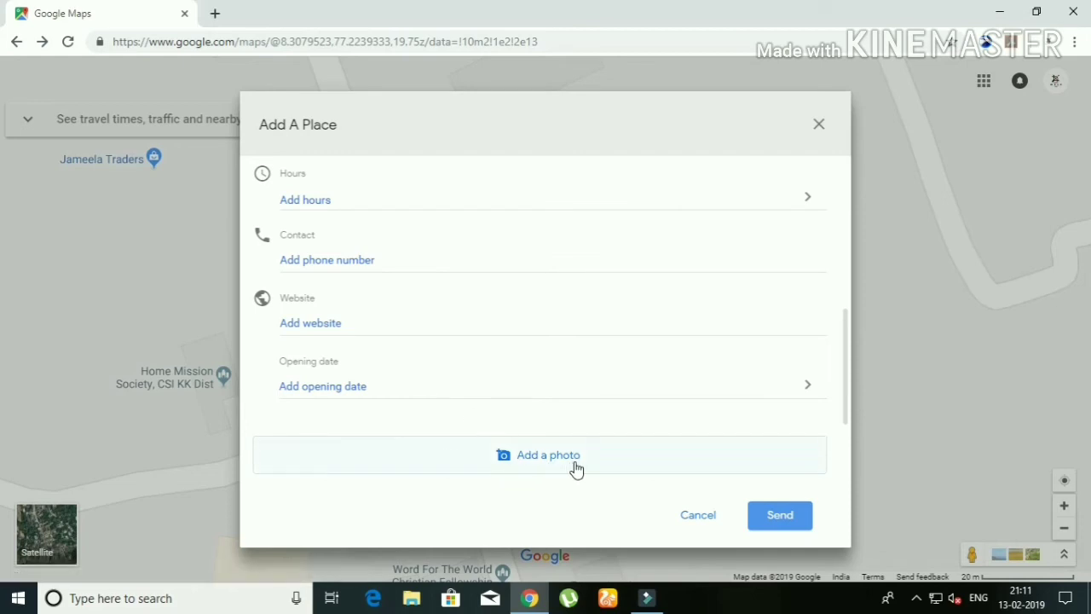
scroll(up, 3)
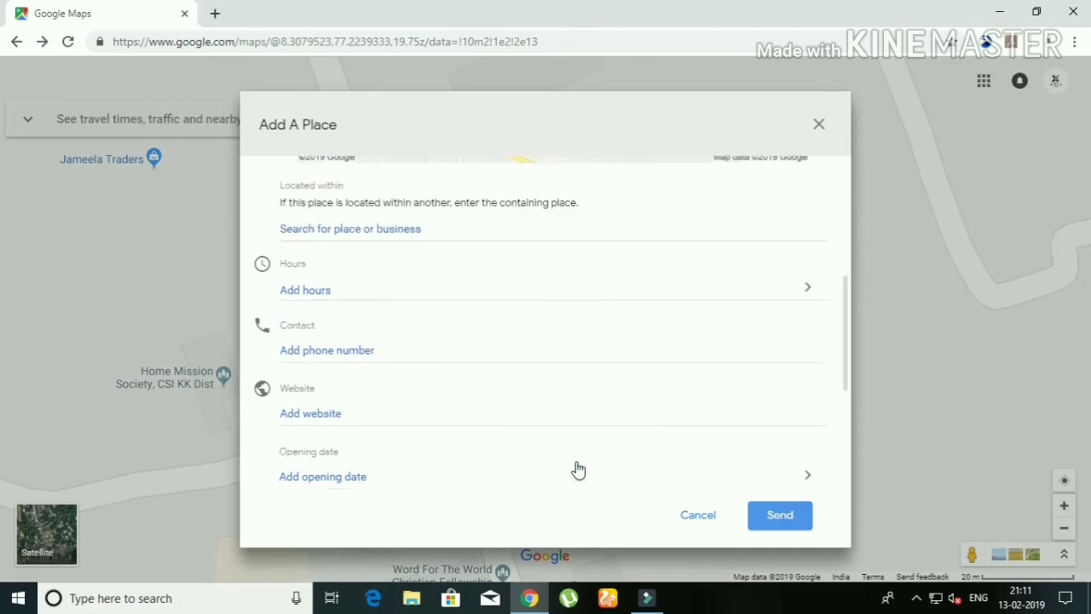
scroll(down, 3)
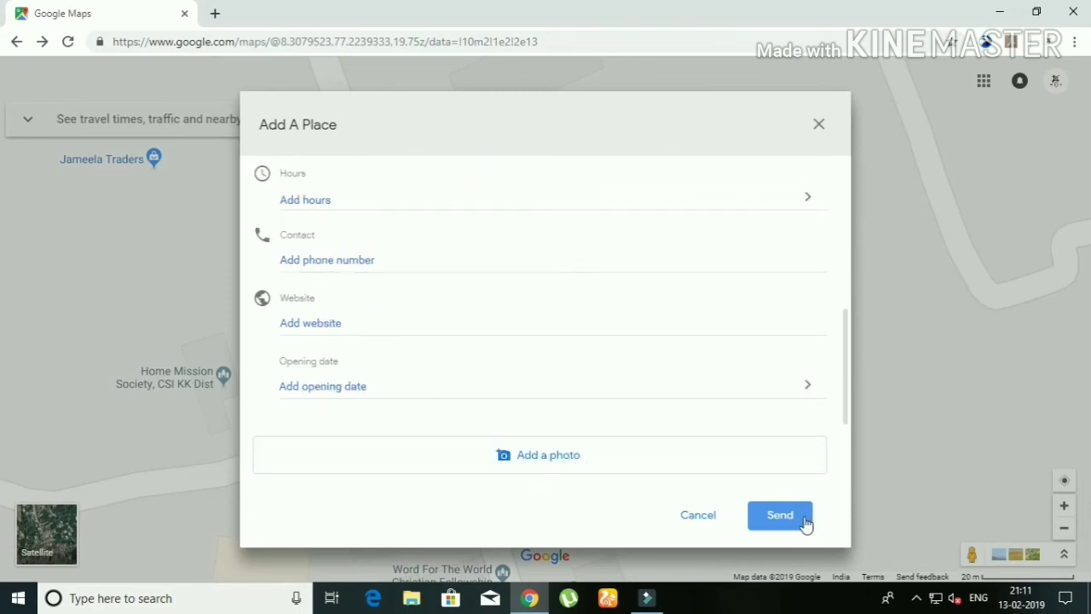
Send the submission without extra contact details, reaching the similar-place warning for Yesu Raja Apartment.
click(779, 515)
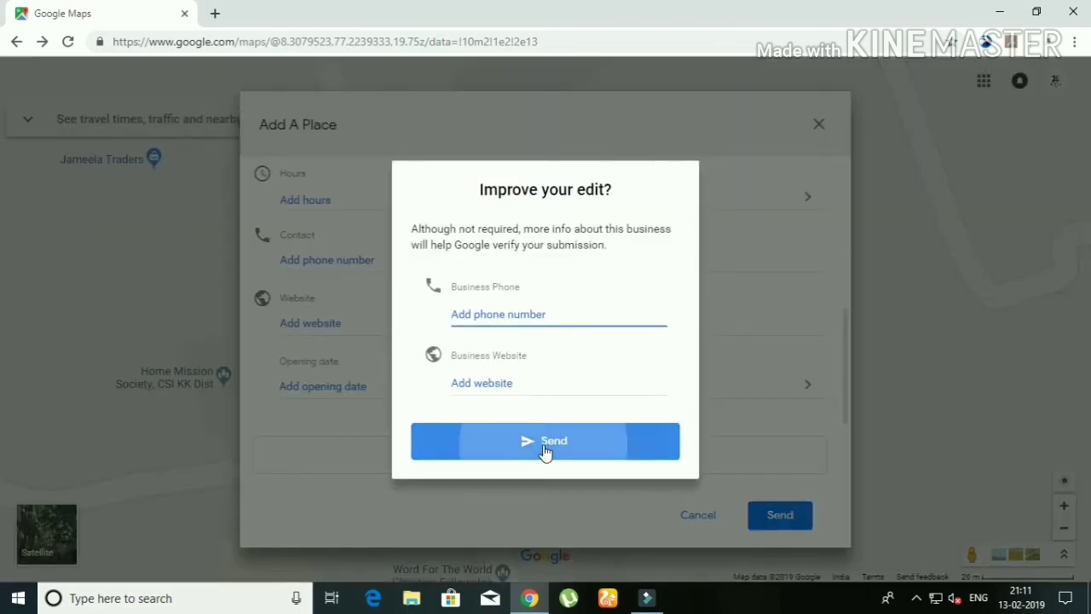
click(546, 440)
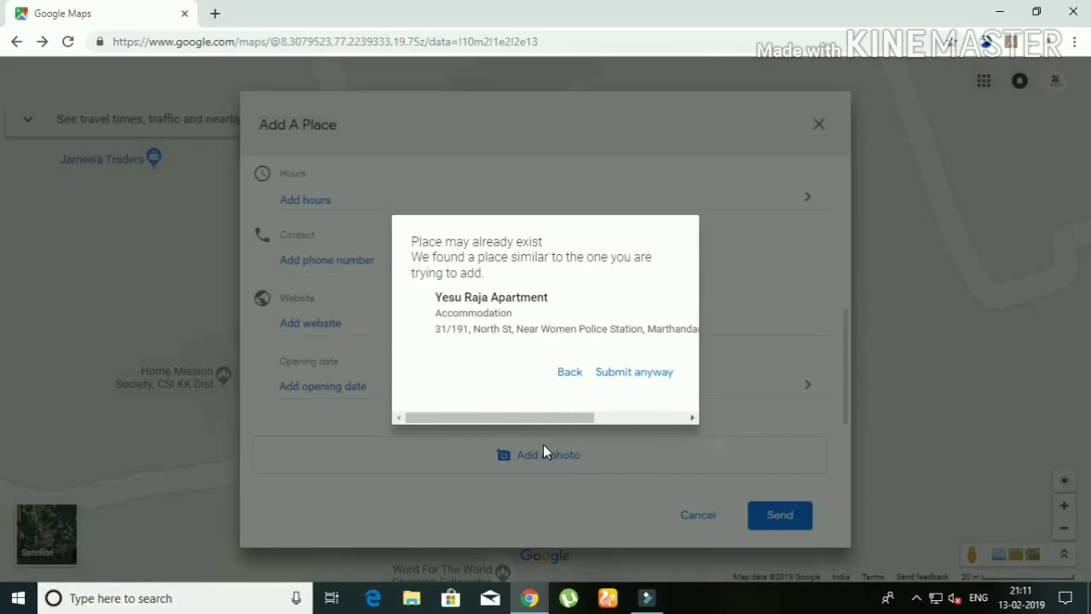
mouse_move(610, 353)
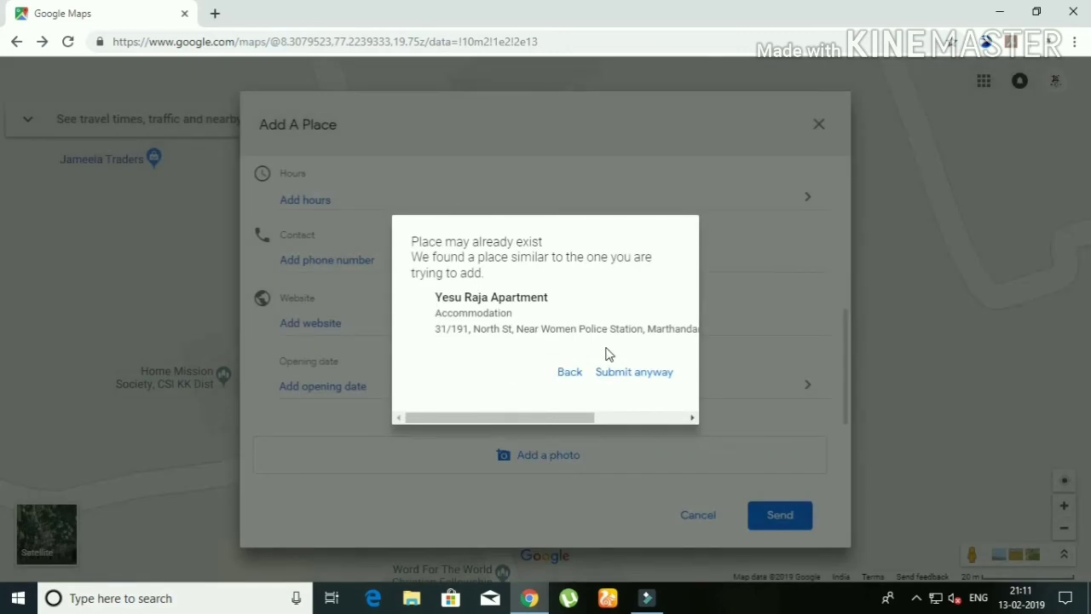
mouse_move(624, 379)
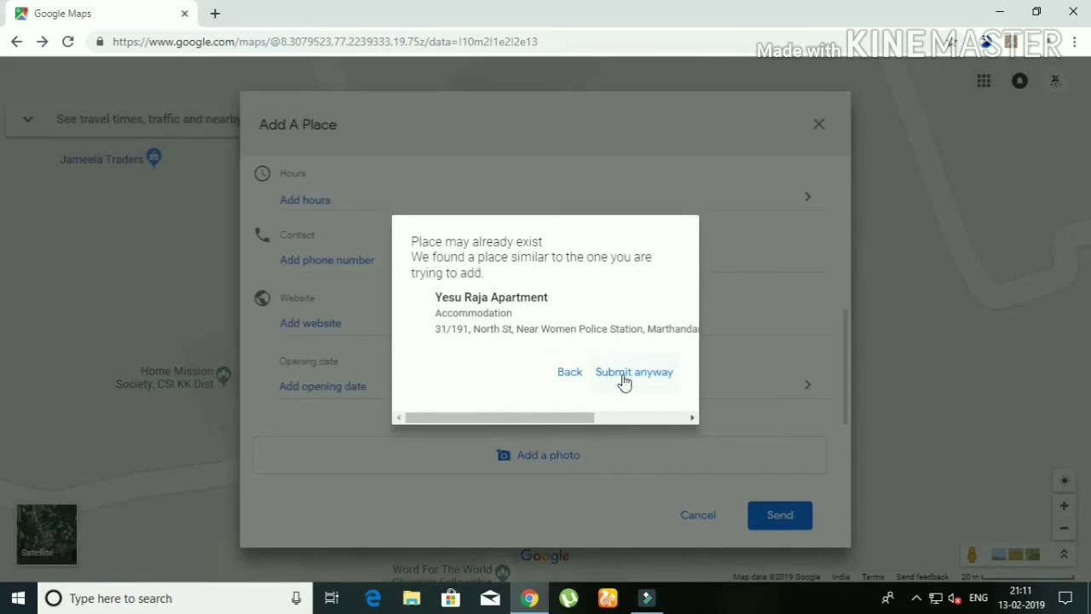
Submit anyway despite the duplicate, close the thank-you message and zoom into the map near North St.
click(634, 372)
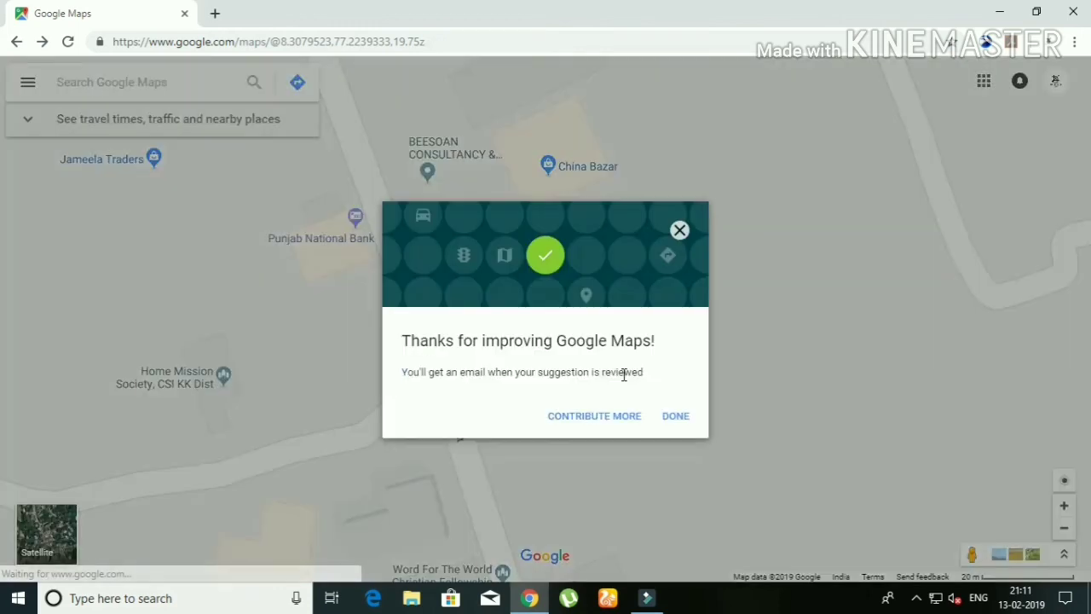
mouse_move(675, 416)
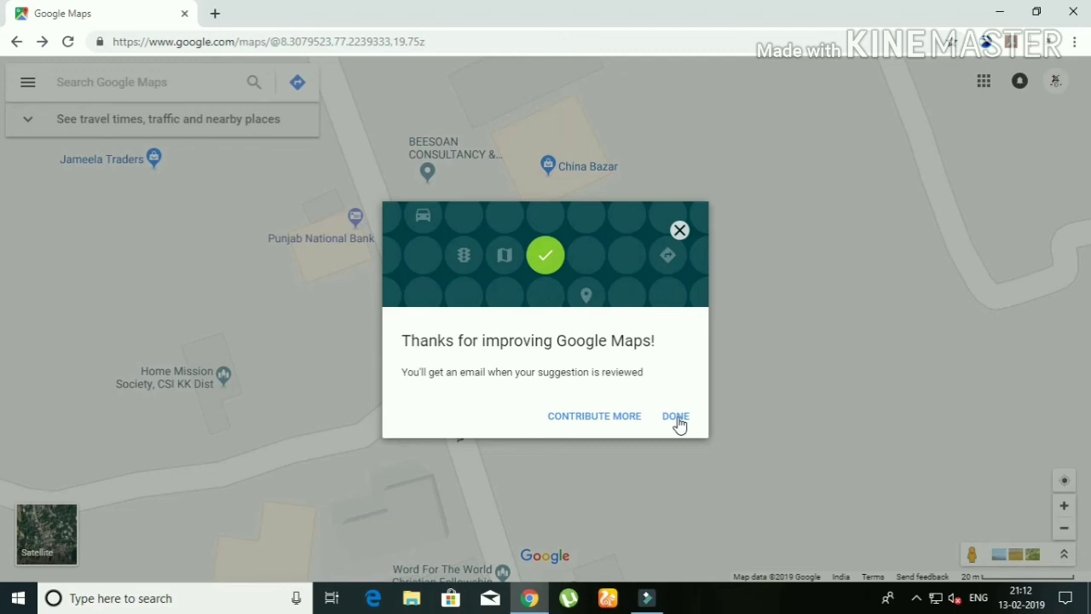
click(675, 416)
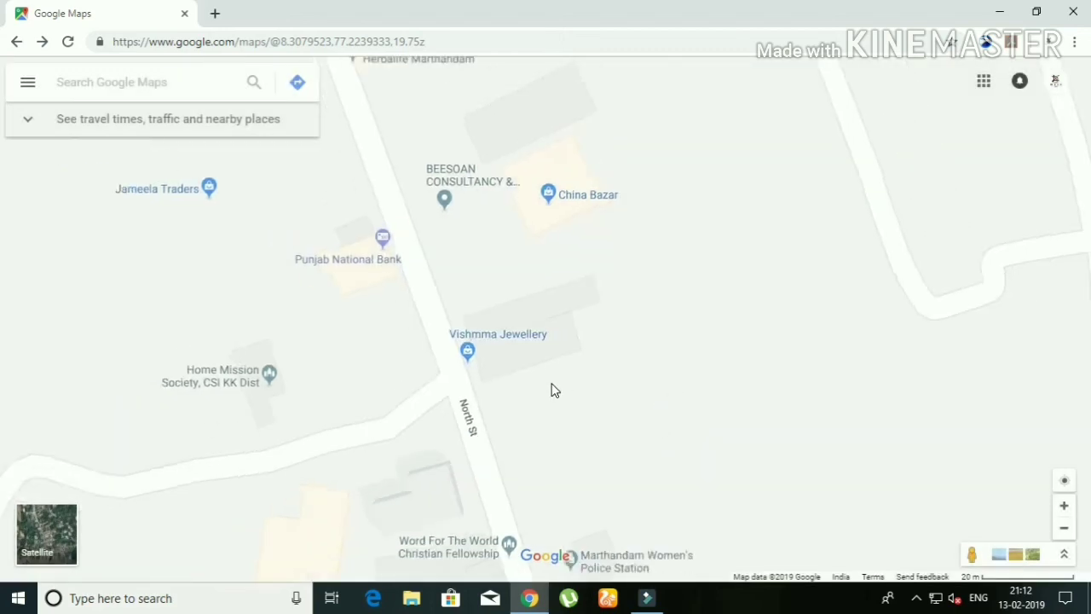
click(1064, 504)
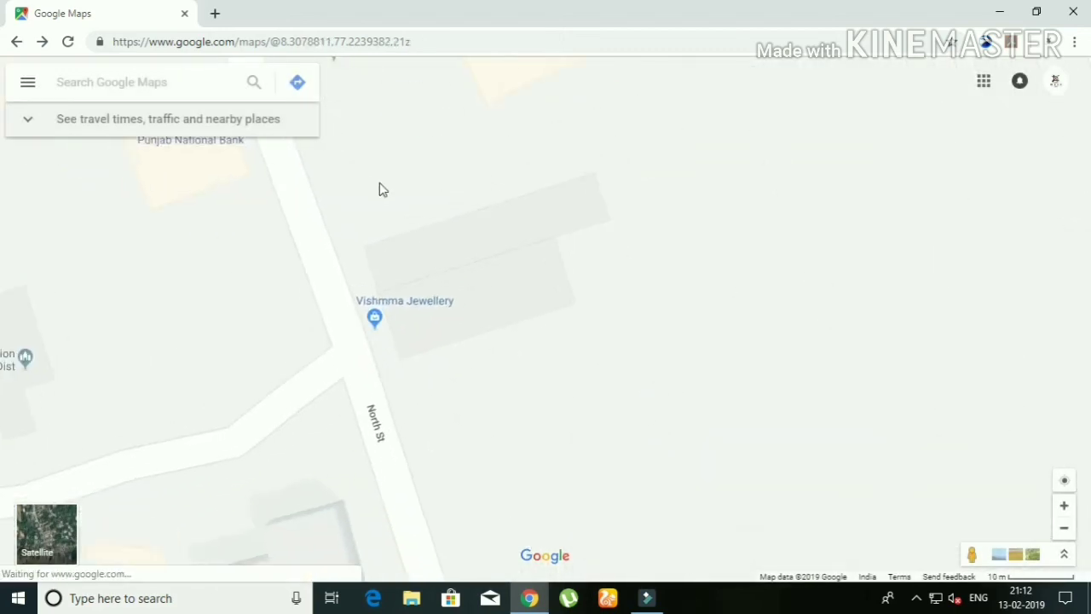